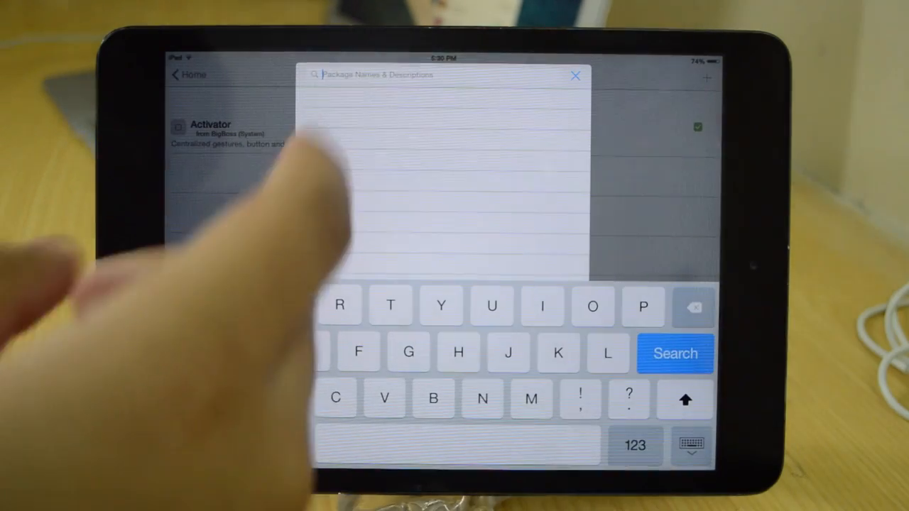
- Search for 'Proti' to find the Protean tweak and add it to Favorites below Activator
text(P)
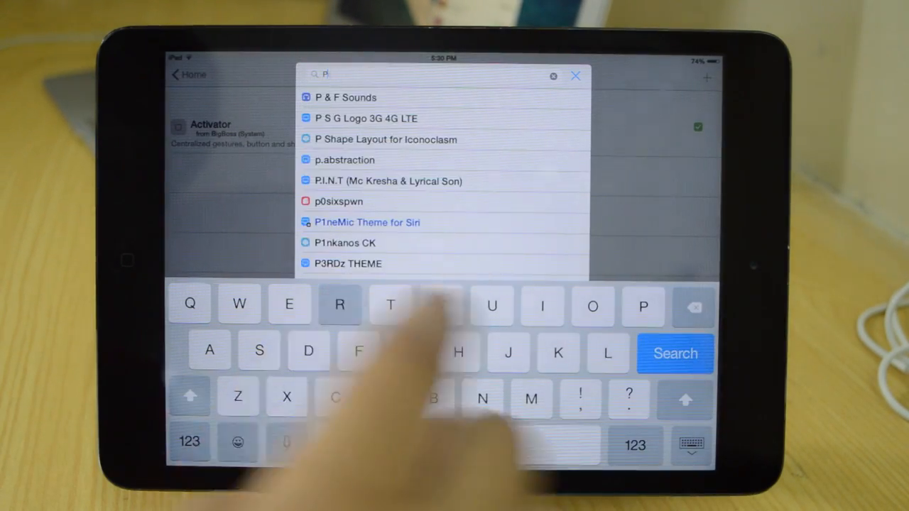
text(rot)
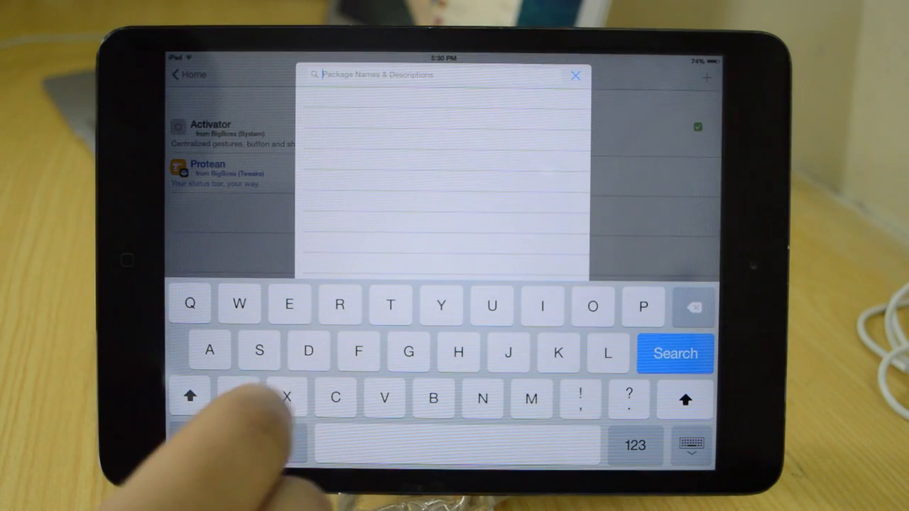
text(i)
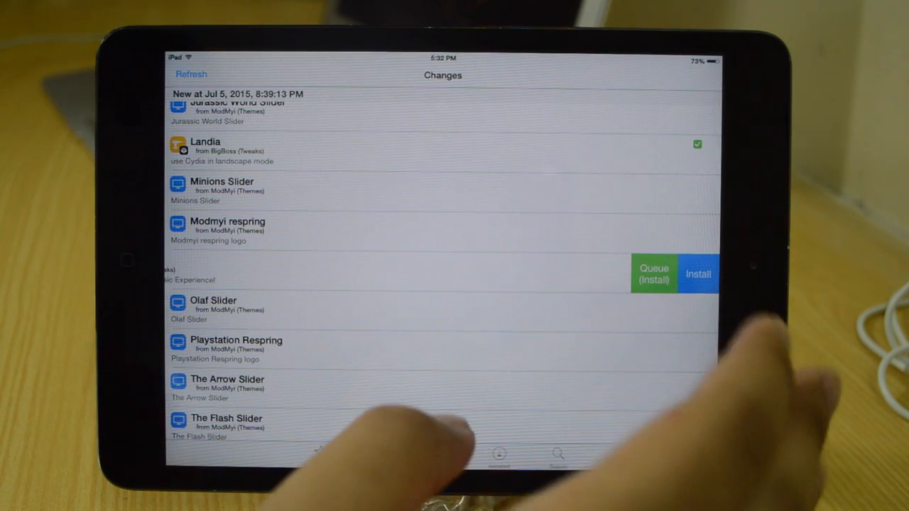
- Open the Changes list and scroll through the newly listed packages
click(697, 274)
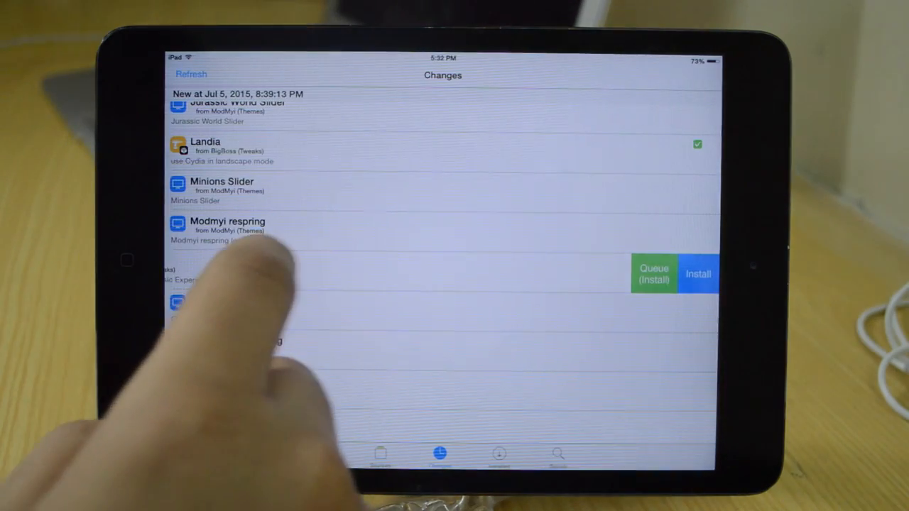
scroll(down, 3)
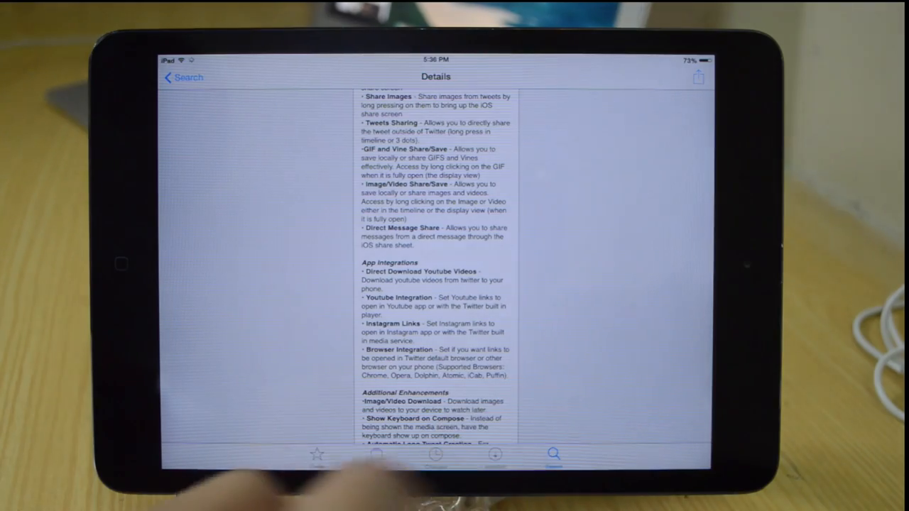
- Go back from Twitter++ Details to the Favorites Tweaks list of four tweaks
click(183, 77)
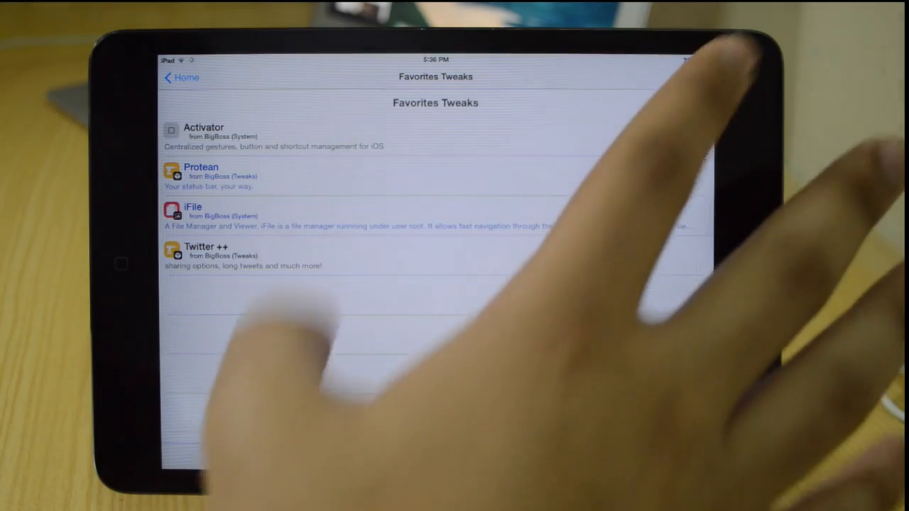